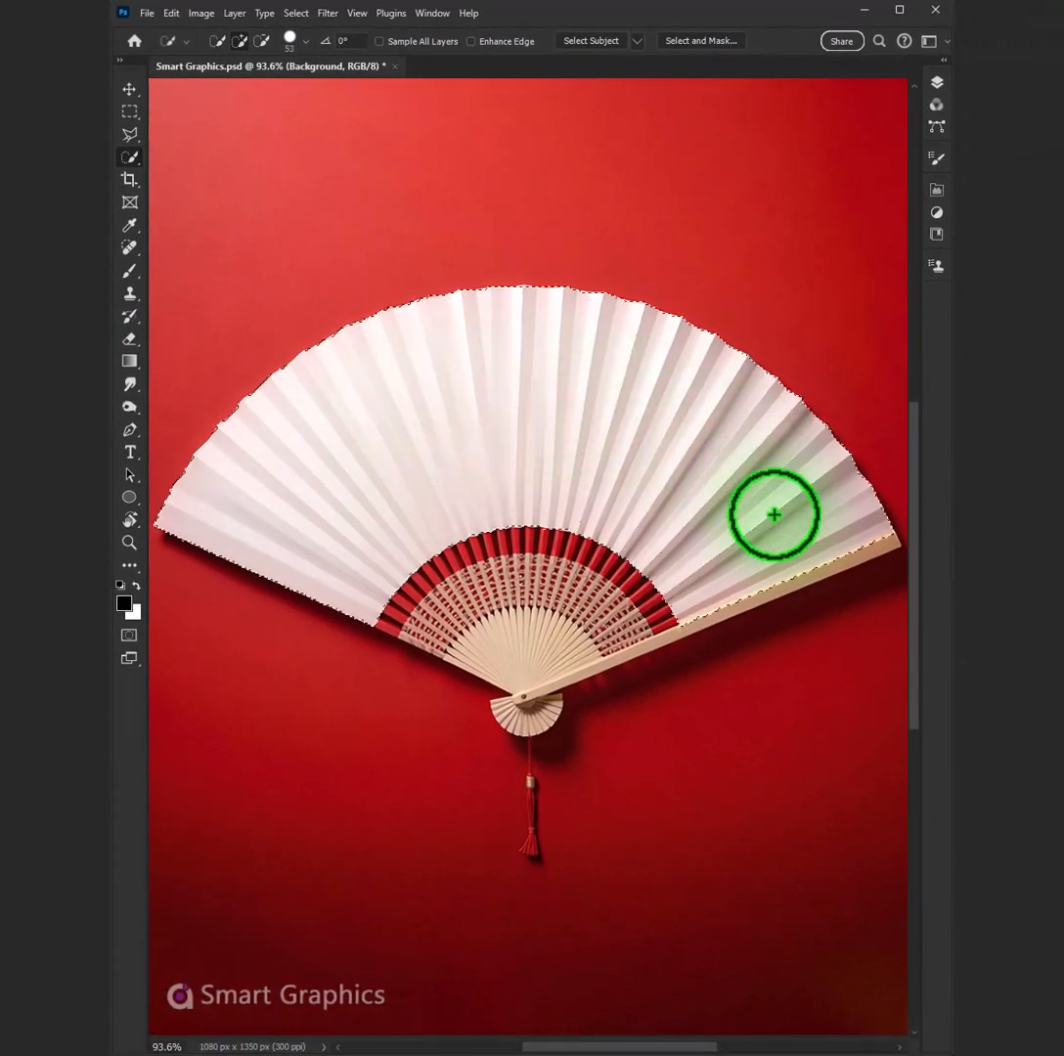
Place the landscape illustration as the Design layer and scale it over the fan paper
{"action": "left_click", "coordinate": [934, 83]}
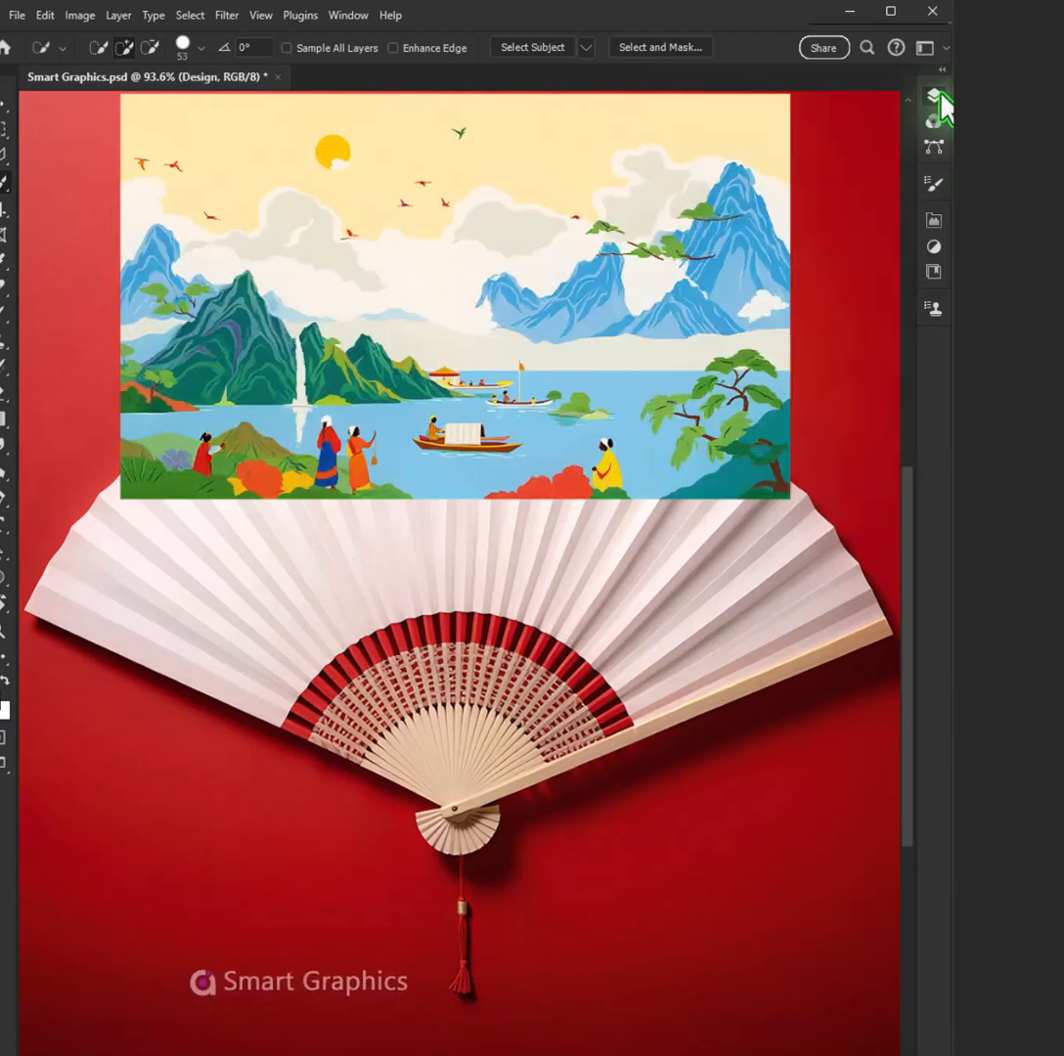
{"action": "left_click", "coordinate": [129, 88]}
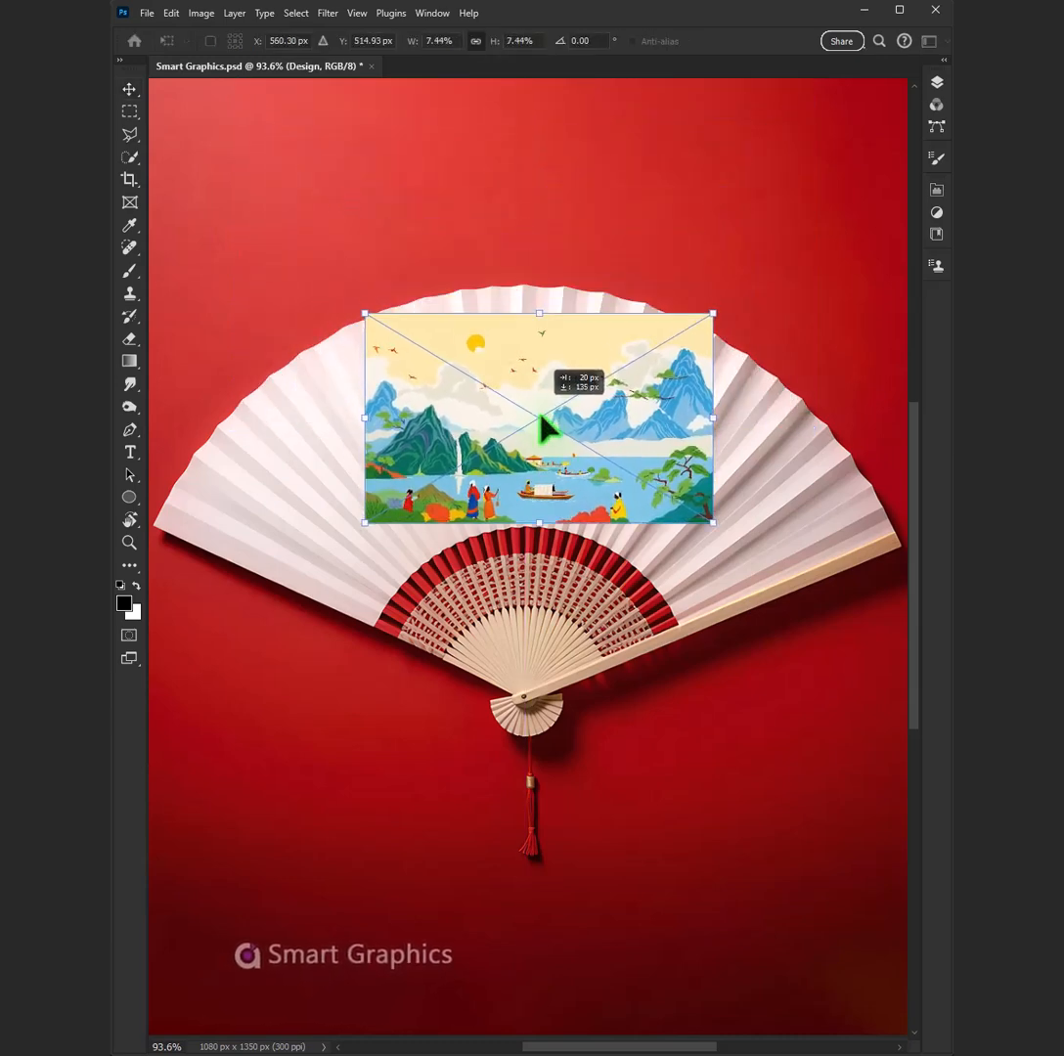
Apply an arc Warp preset so the illustration curves across the fan paper
{"action": "right_click", "coordinate": [538, 421]}
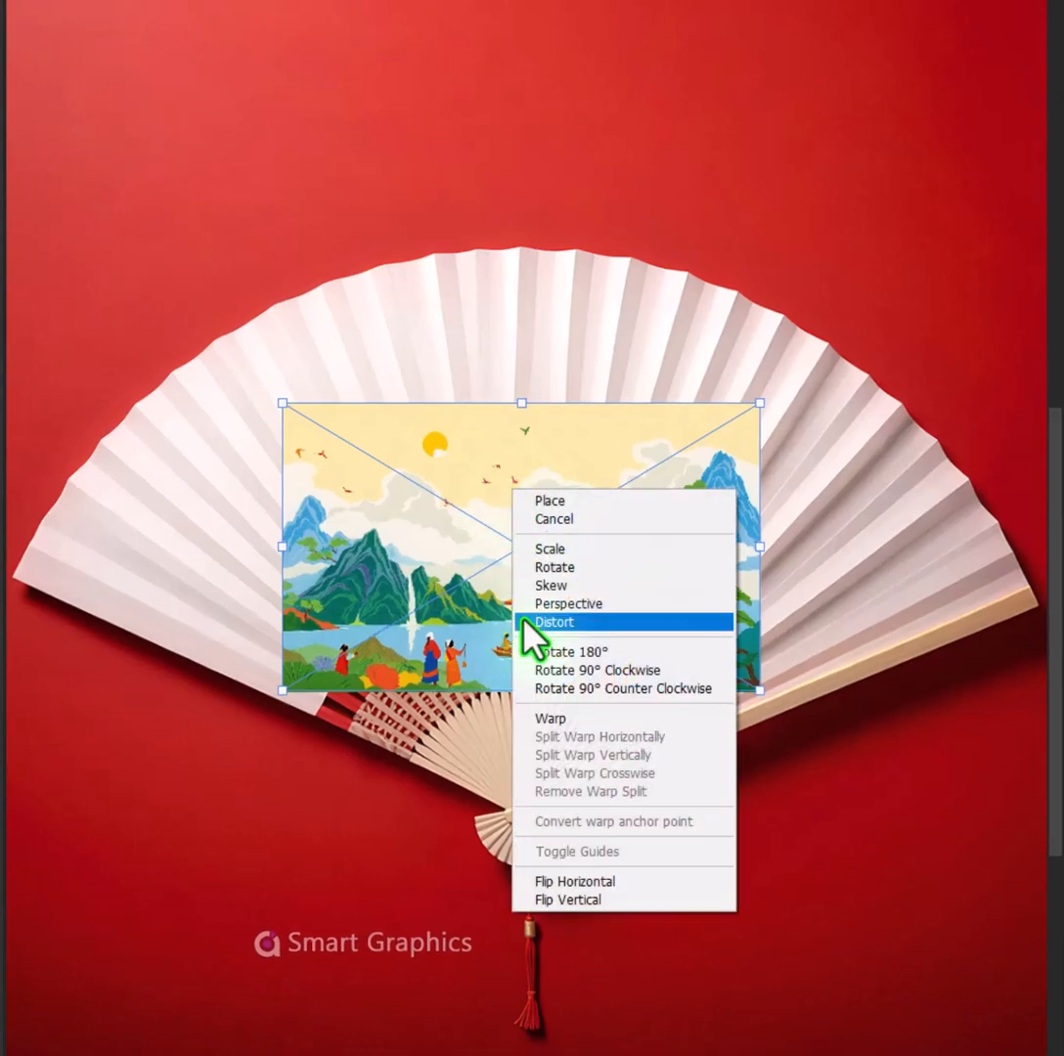
{"action": "left_click", "coordinate": [550, 717]}
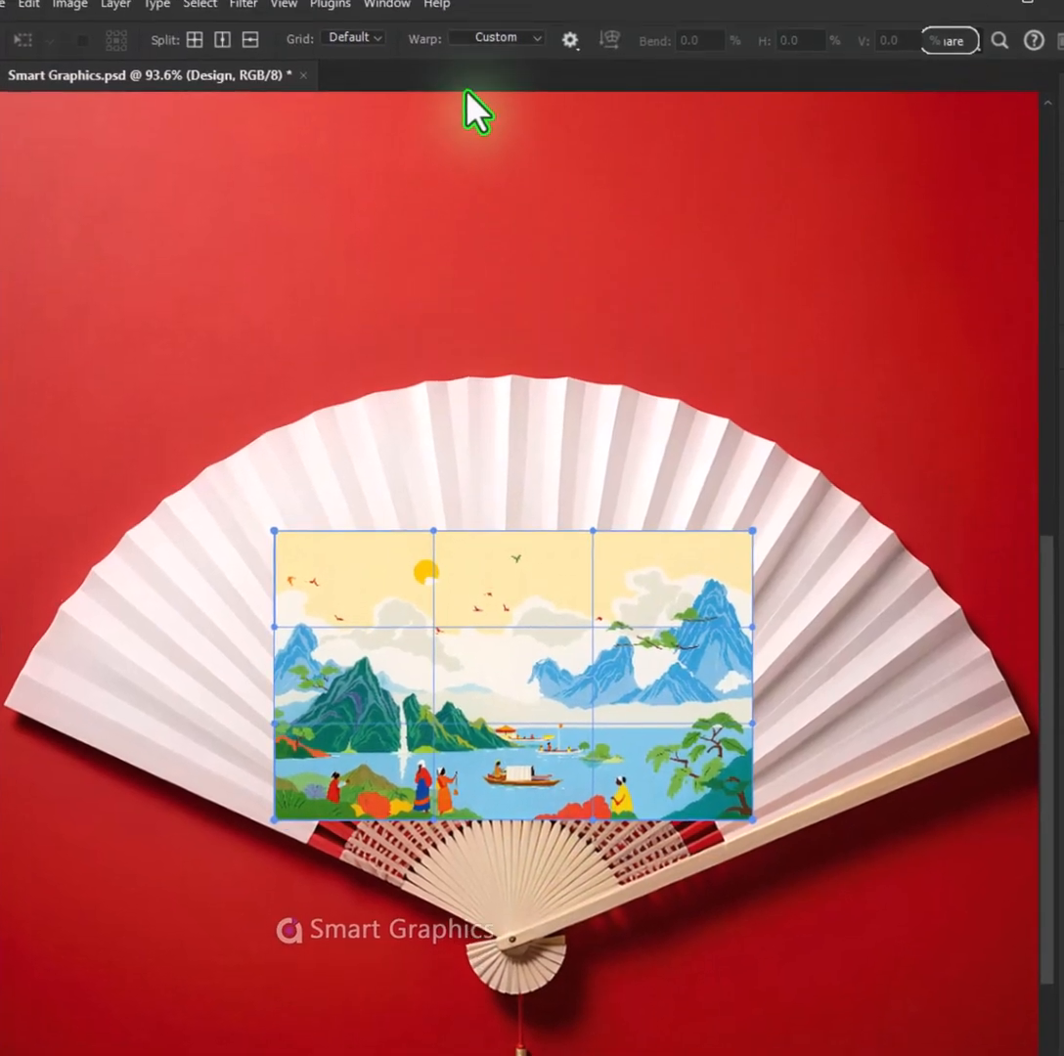
{"action": "left_click", "coordinate": [496, 37]}
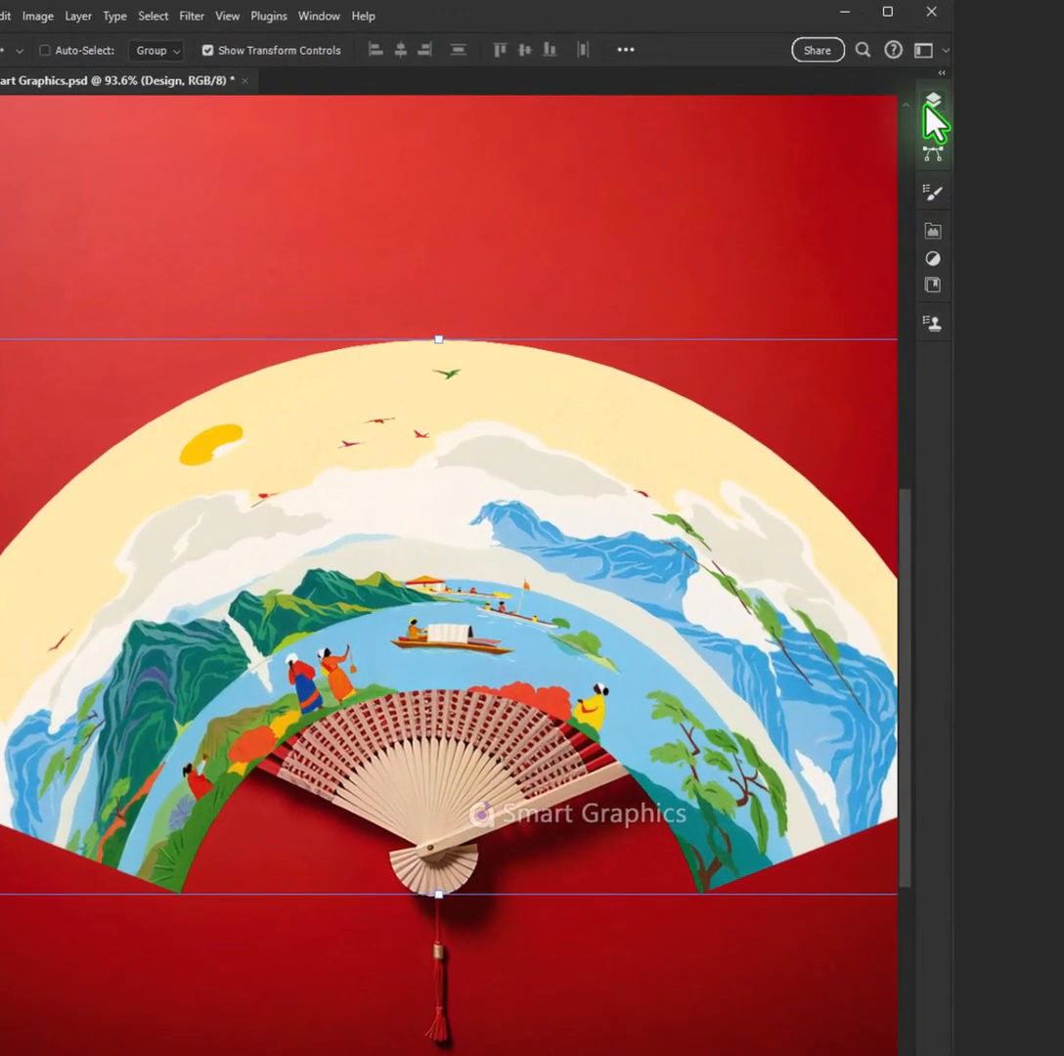
Clip the Design layer to the fan paper and set its blend mode to Multiply
{"action": "left_click", "coordinate": [932, 100]}
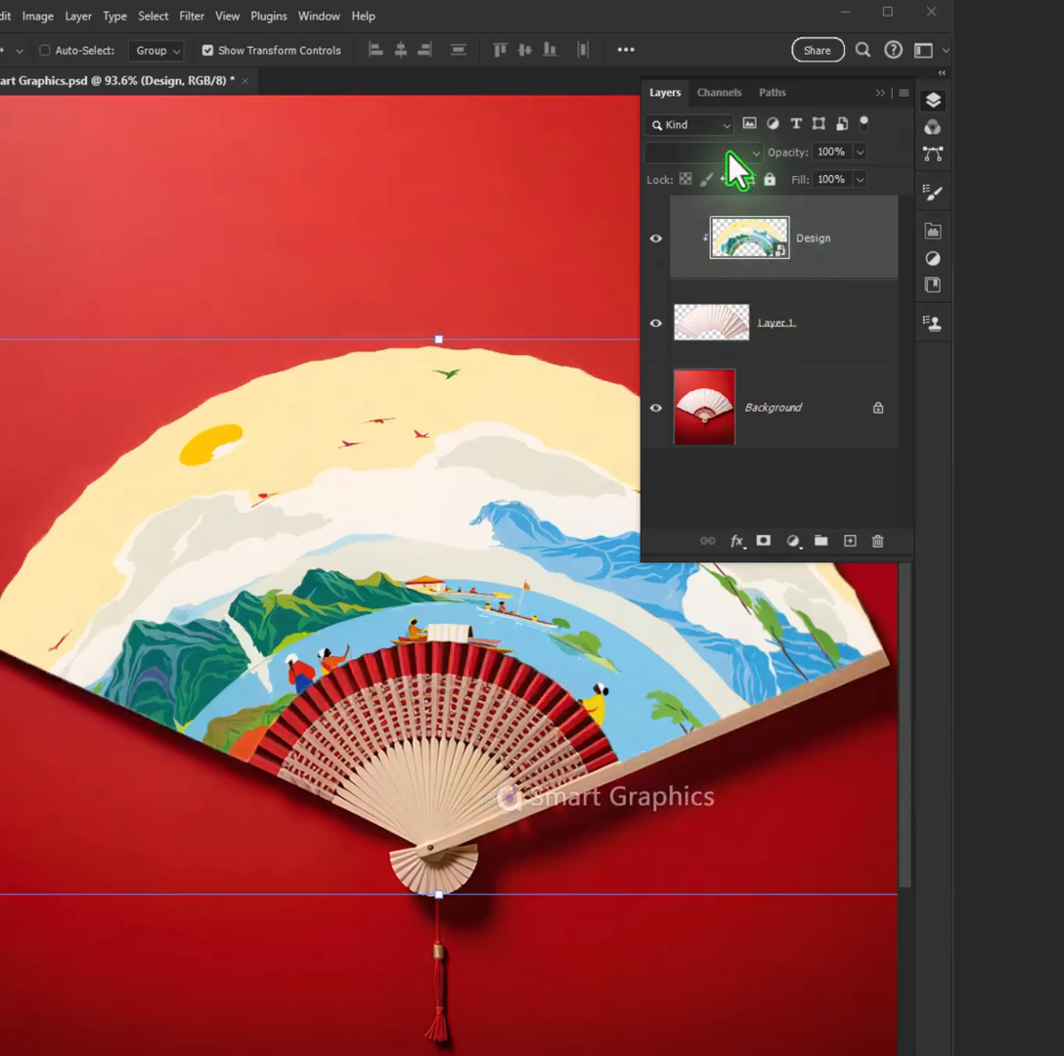
{"action": "left_click", "coordinate": [702, 152]}
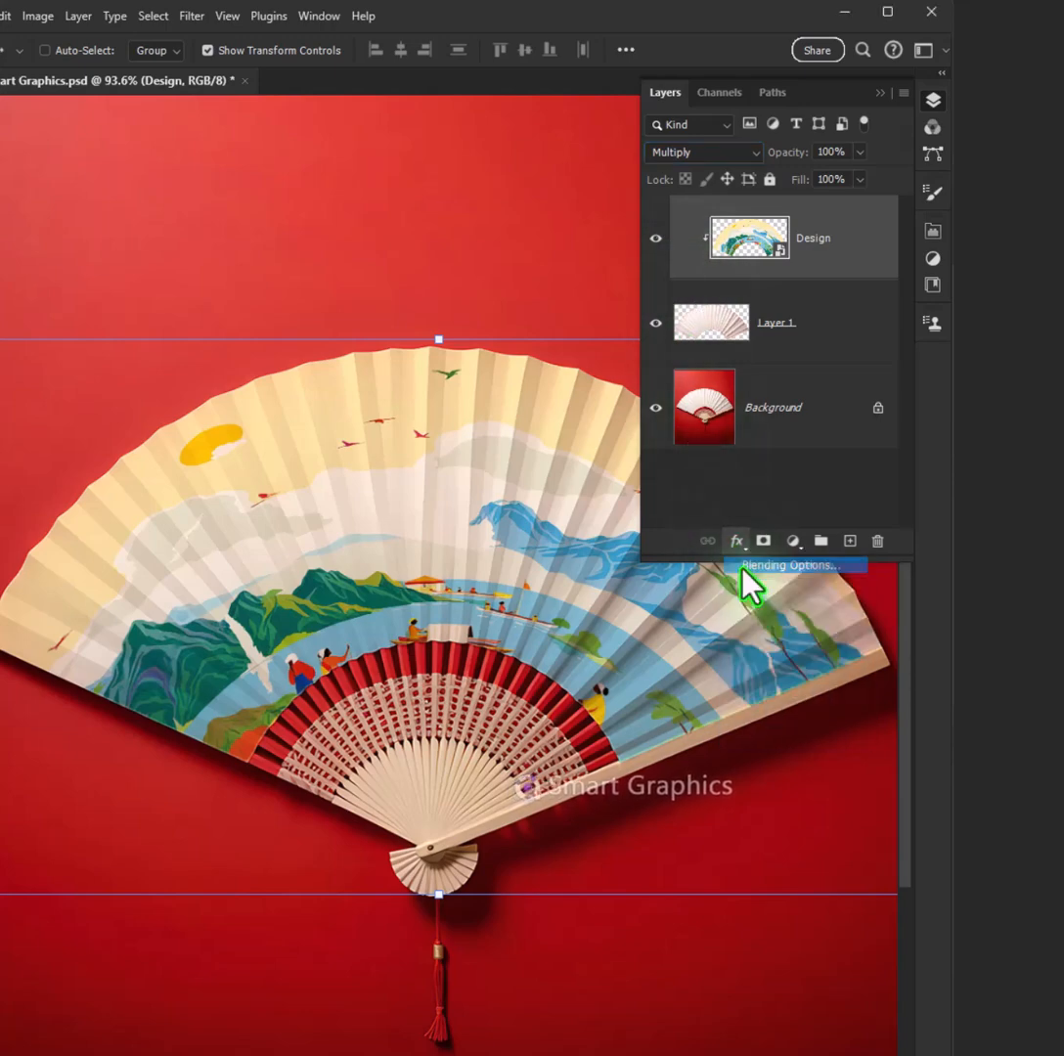
Split the Underlying Layer white Blend If slider at 218/255 and confirm
{"action": "left_click", "coordinate": [788, 565]}
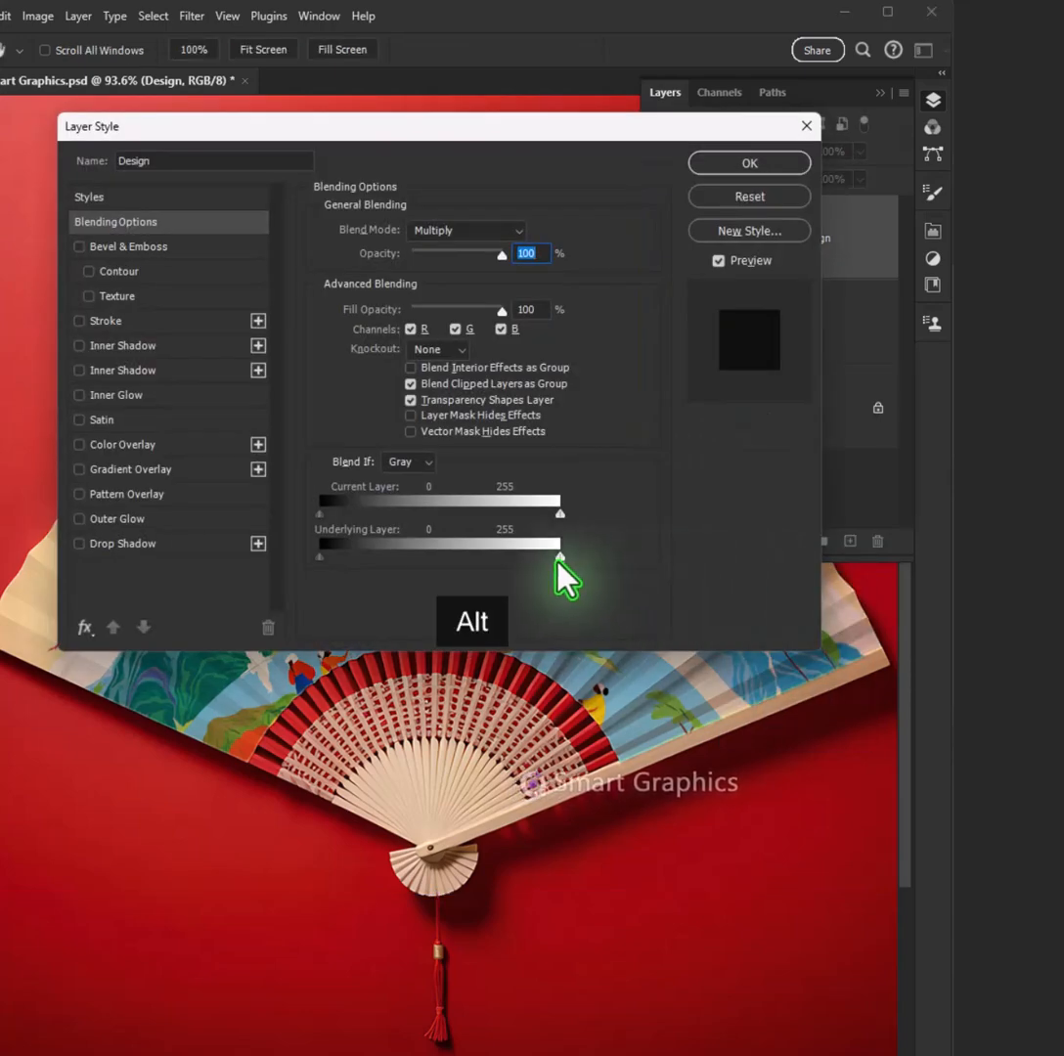
{"action": "left_click_drag", "start_coordinate": [560, 565], "coordinate": [521, 556]}
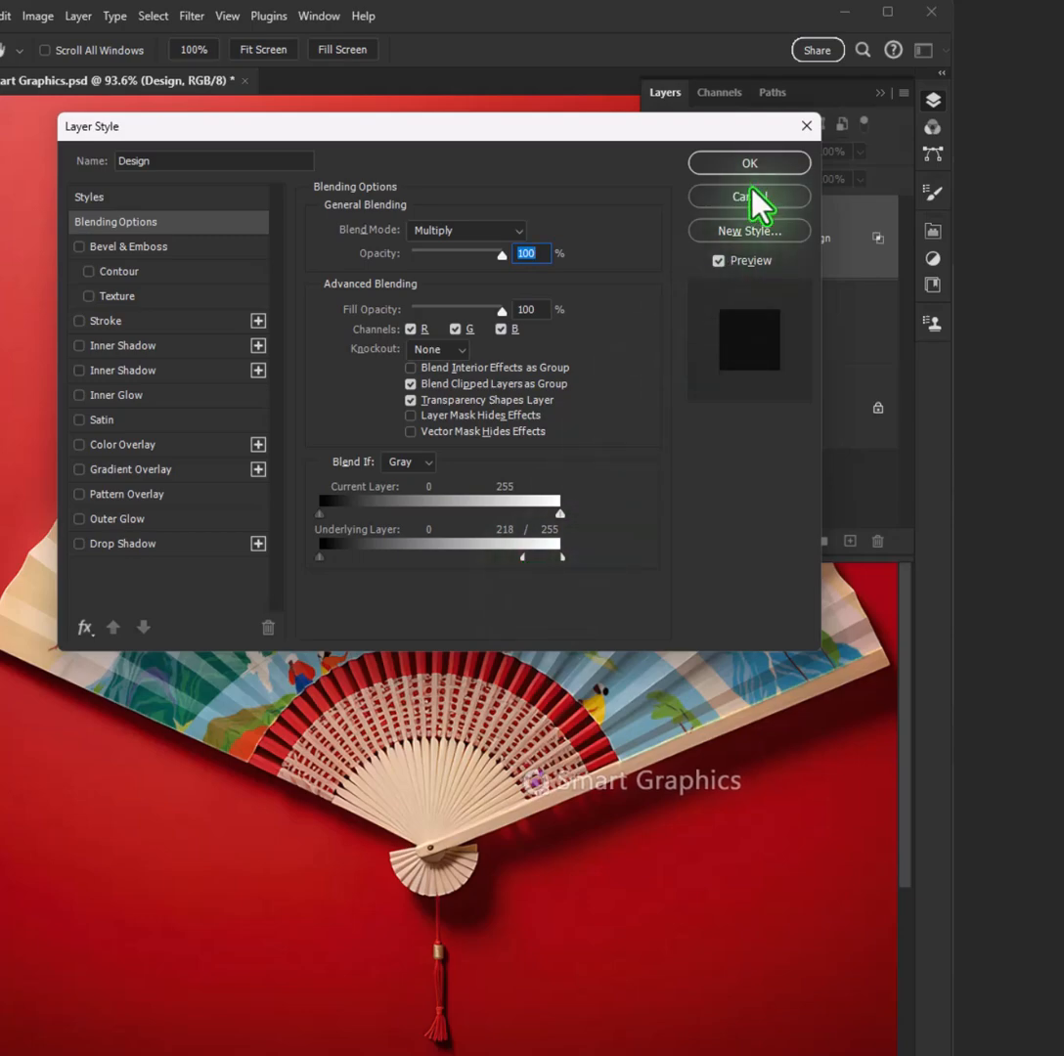
{"action": "left_click", "coordinate": [748, 162]}
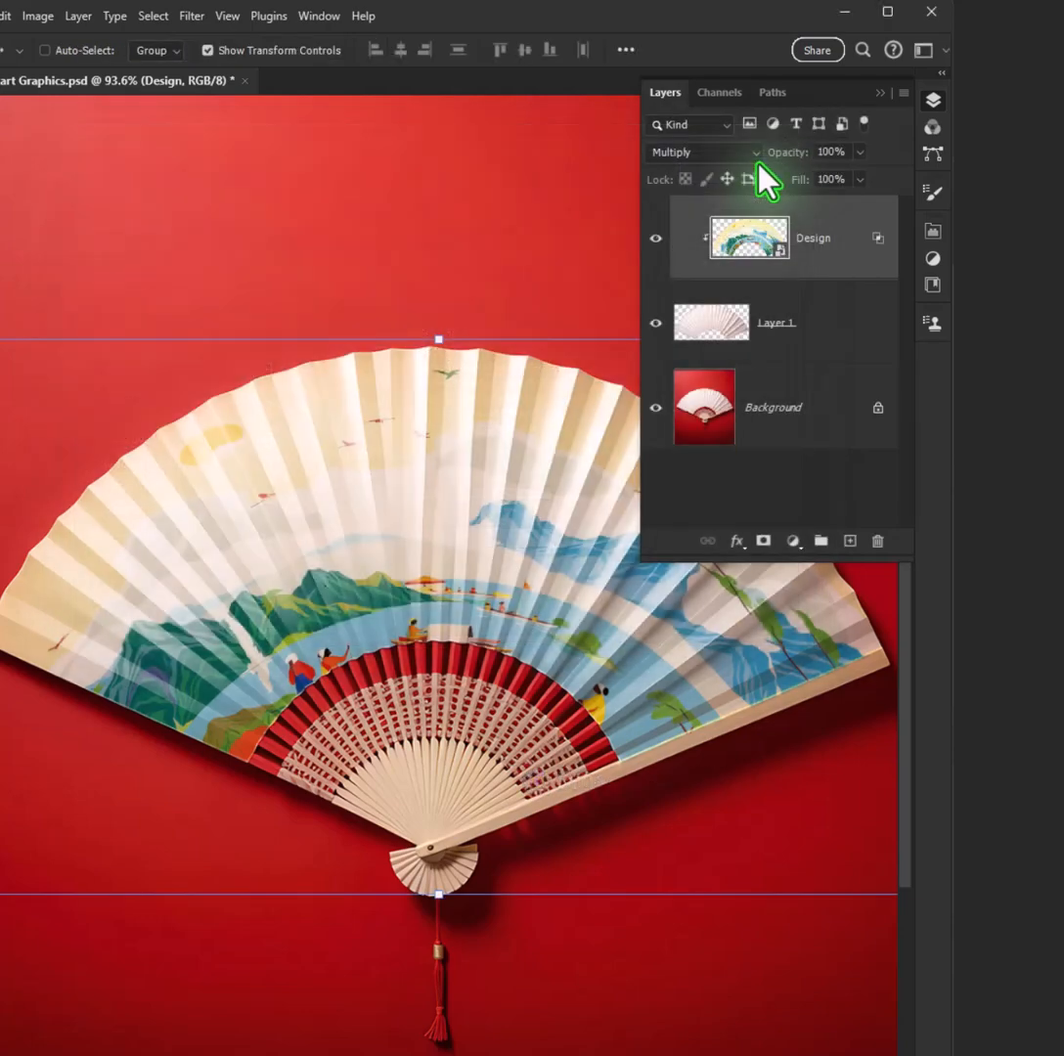